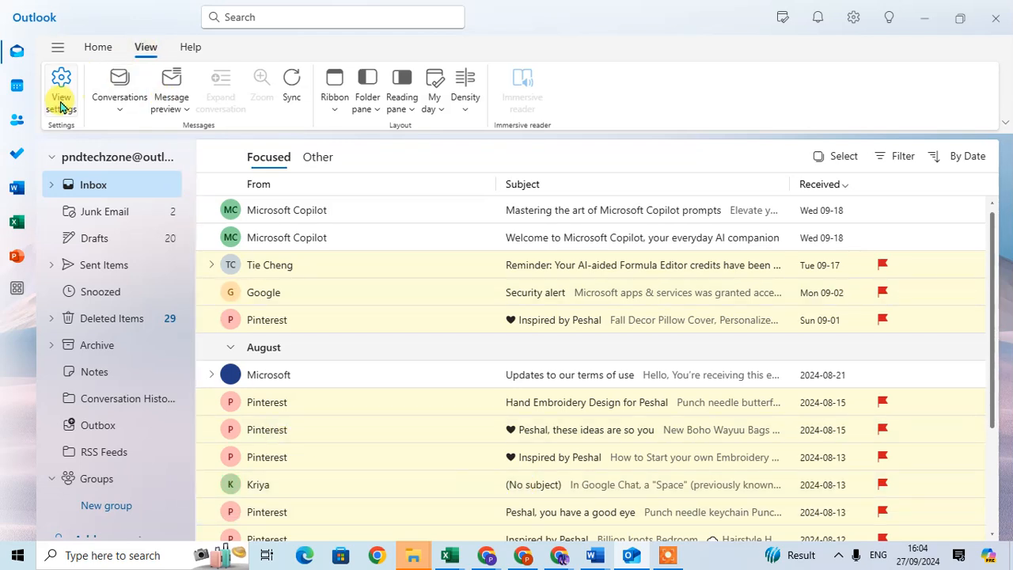
Step: Open Outlook's settings at General > Language and time
left_click(61, 87)
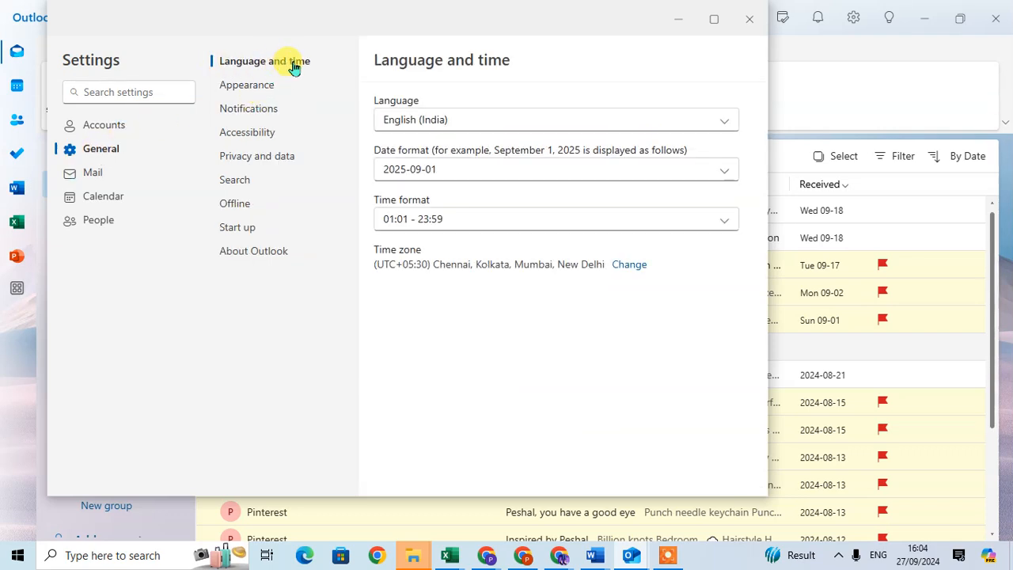
mouse_move(388, 111)
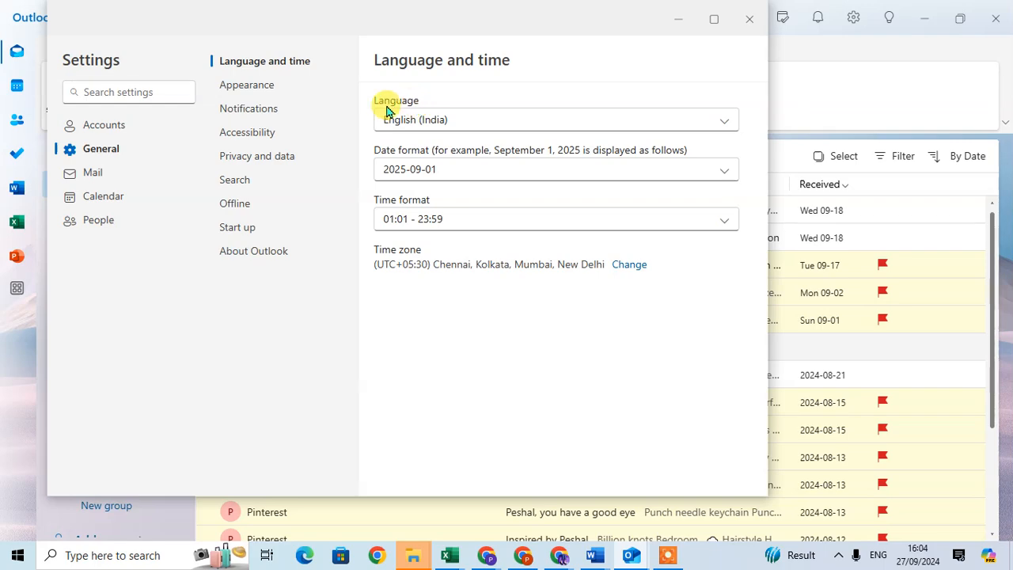
Step: Select हिन्दी (भारत) from the Language dropdown, keeping 'Rename default folders' checked
left_click(722, 120)
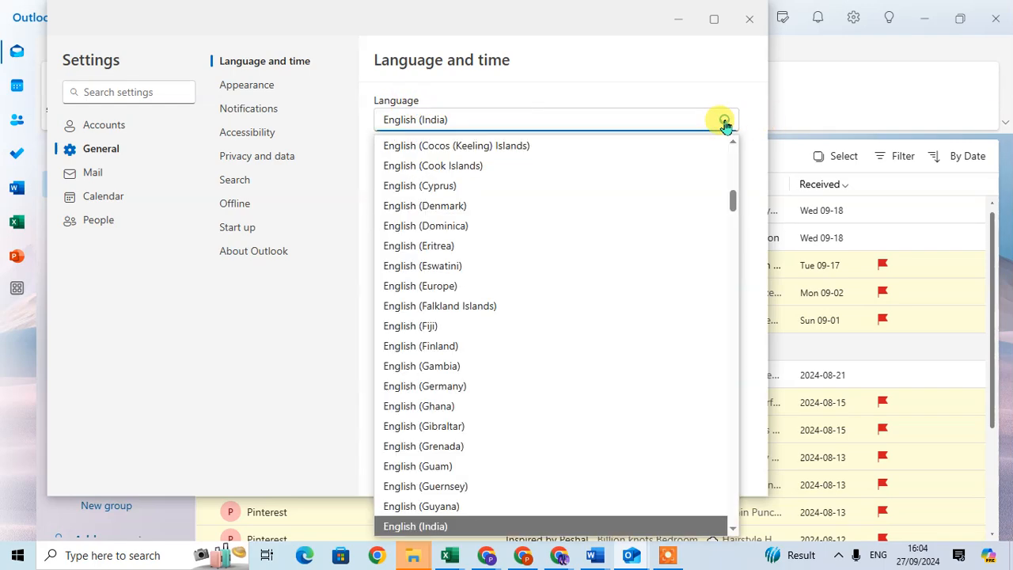
scroll("down", 3)
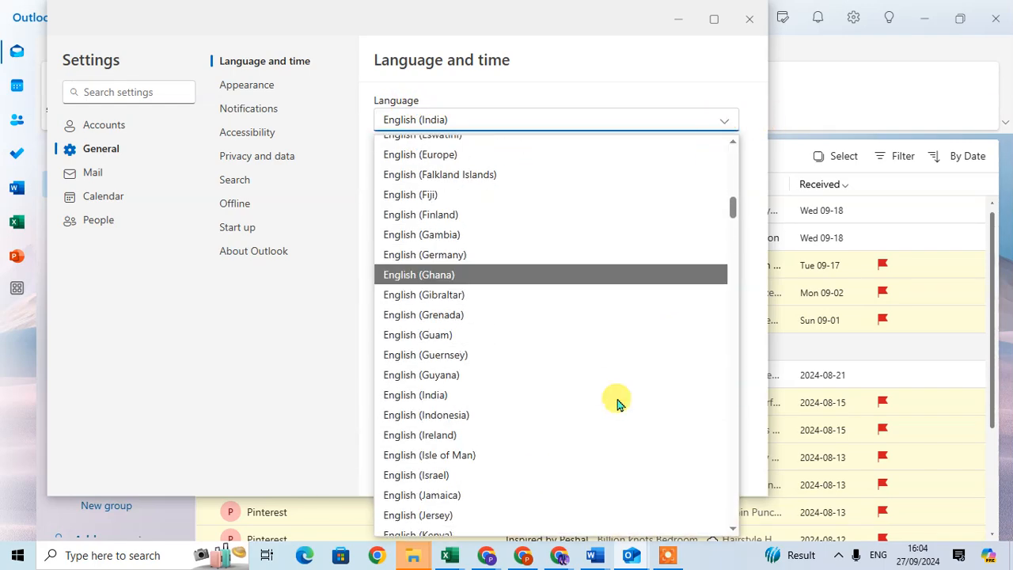
scroll("down", 3)
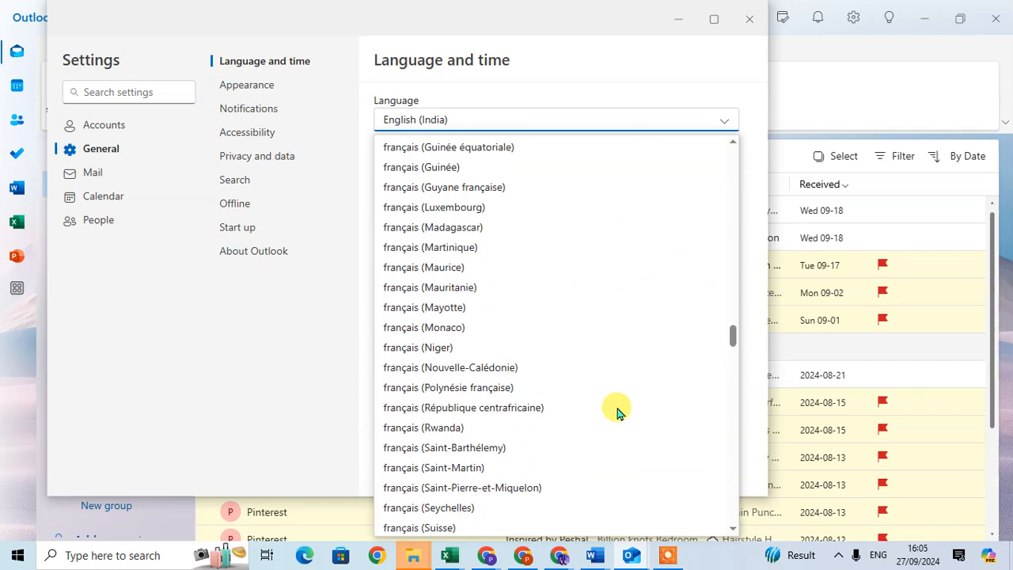
scroll("down", 3)
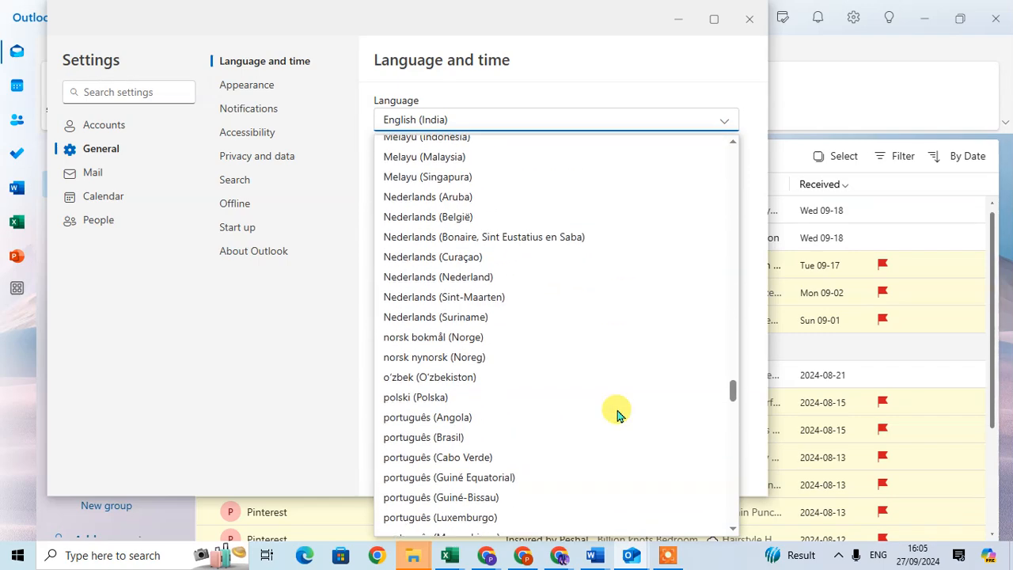
scroll("down", 3)
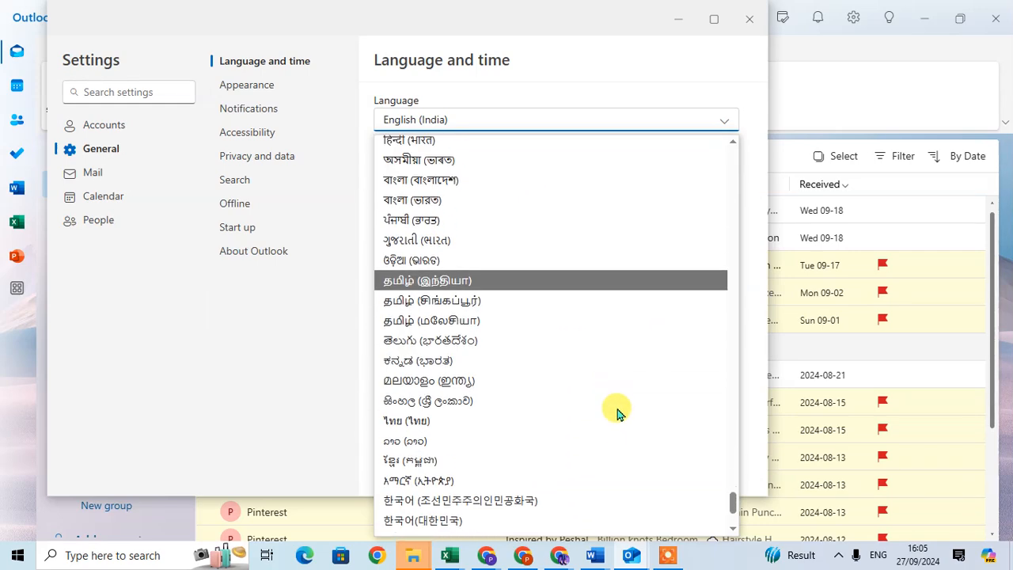
scroll("down", 3)
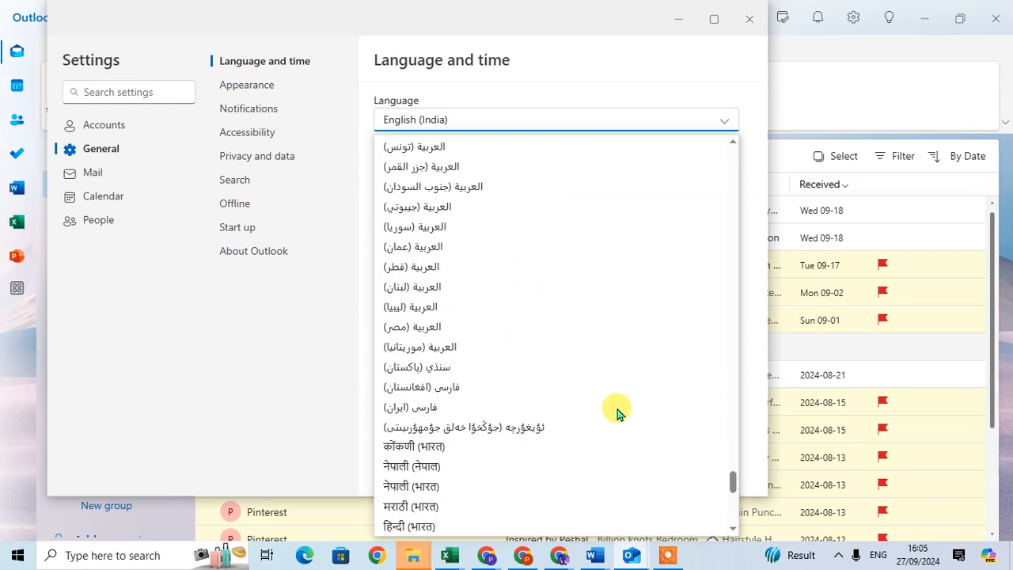
left_click(409, 526)
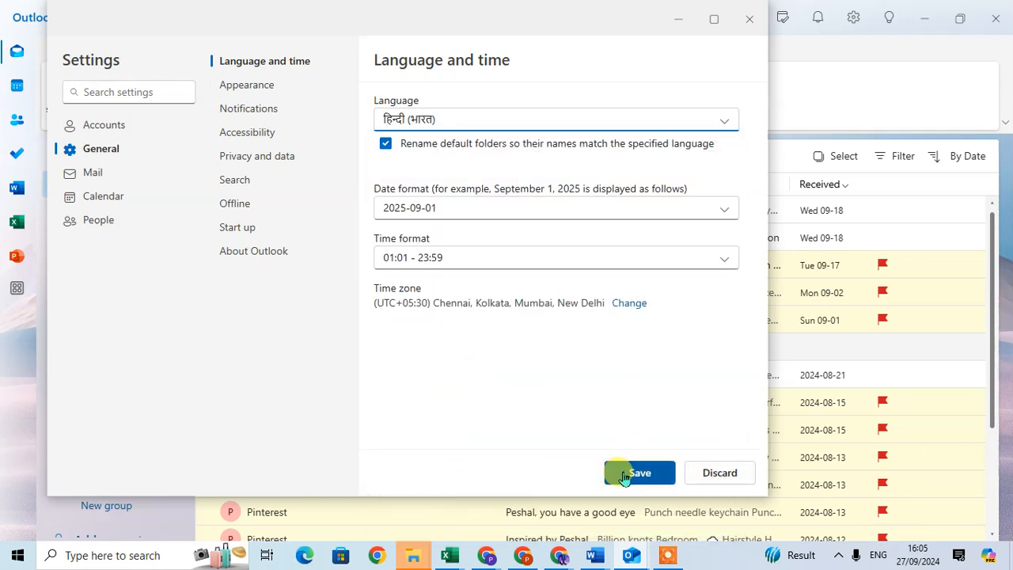
Step: Save the Hindi language change, close Settings, and view the Hindi ribbon tabs
left_click(639, 473)
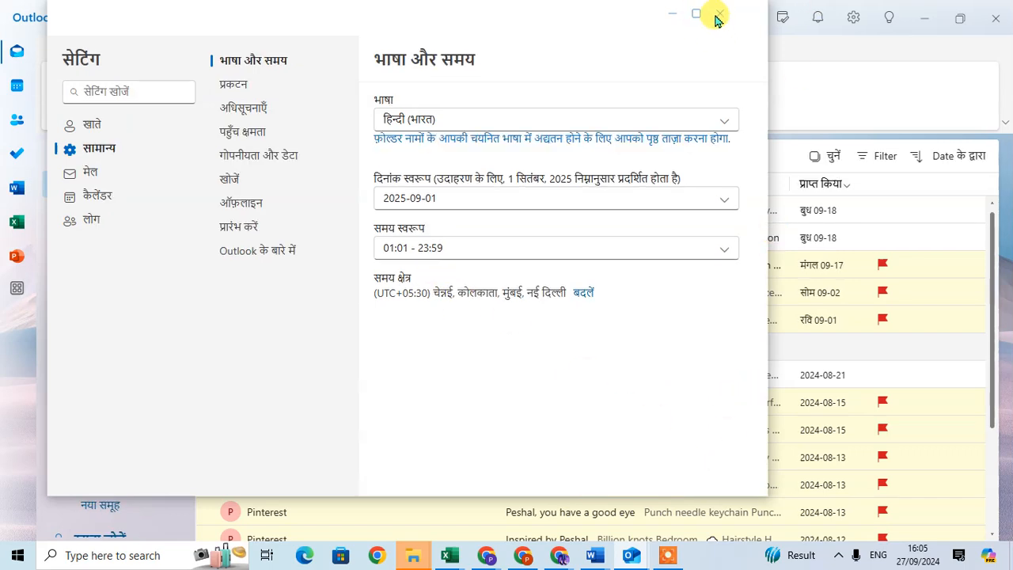
left_click(695, 14)
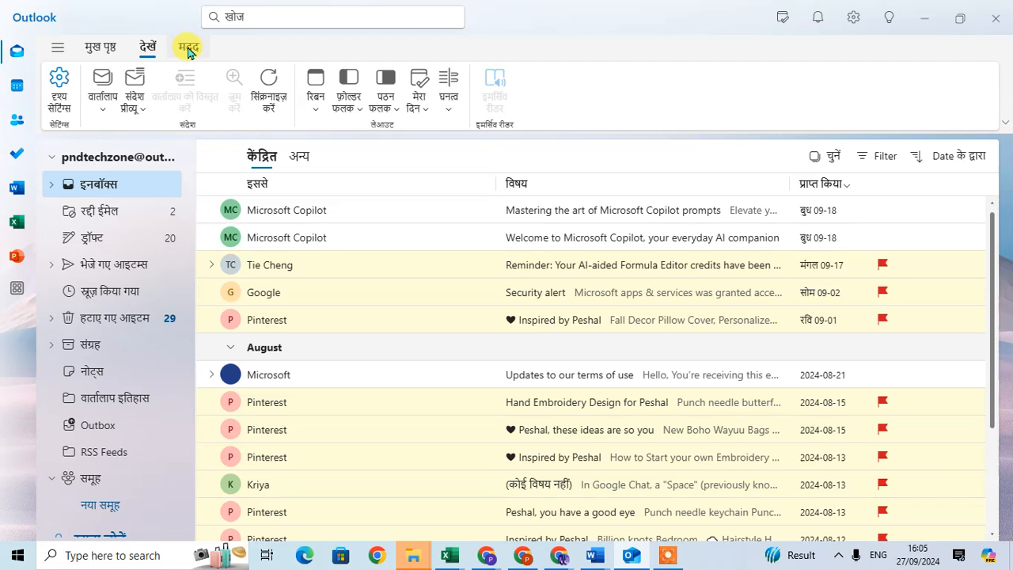
left_click(101, 46)
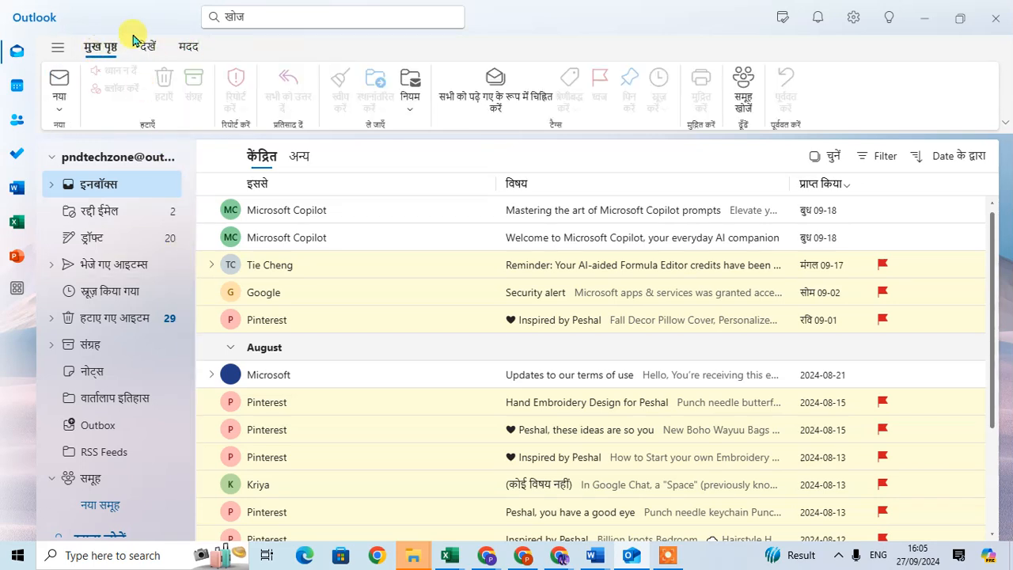
left_click(147, 46)
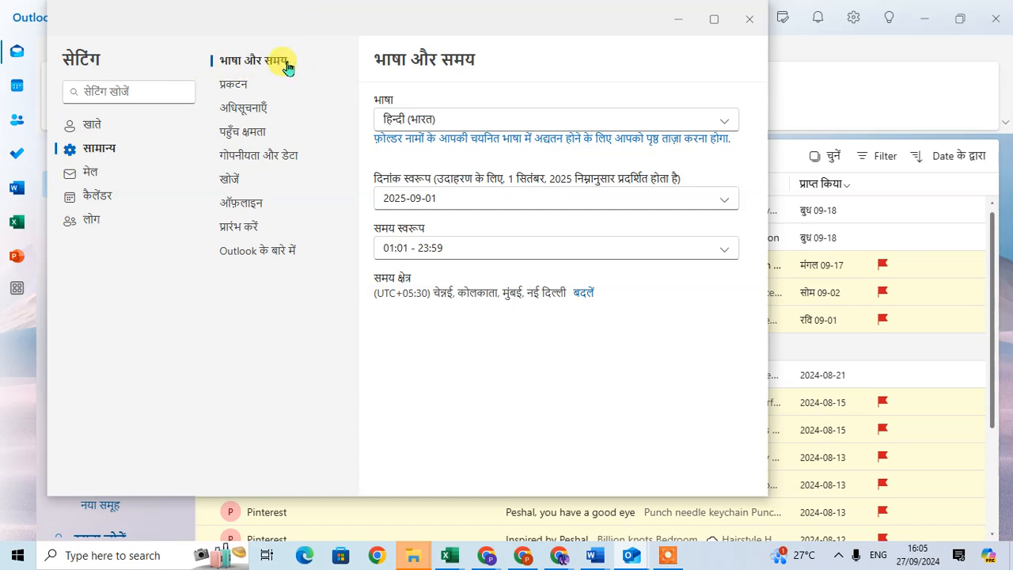
mouse_move(465, 53)
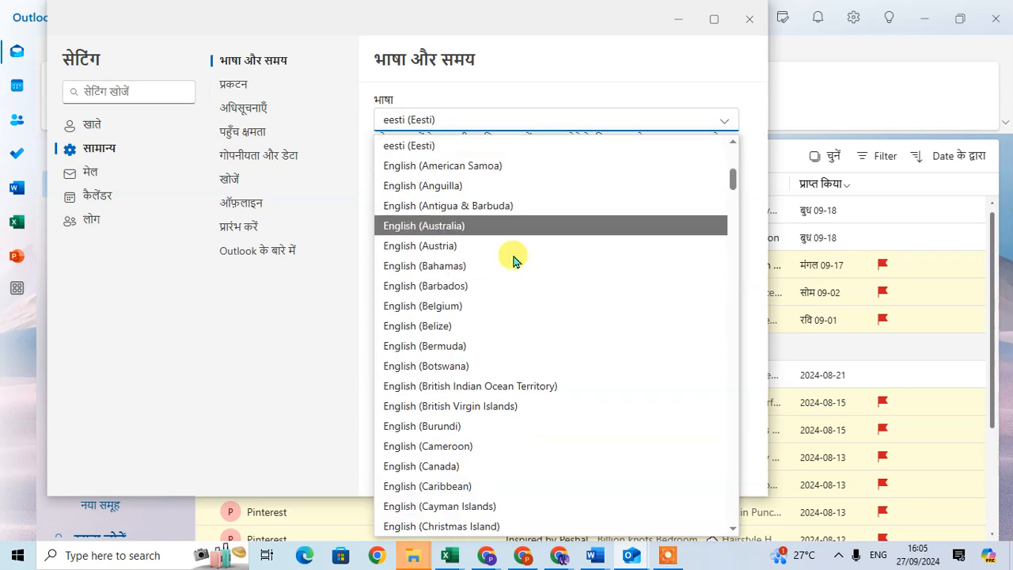
mouse_move(499, 265)
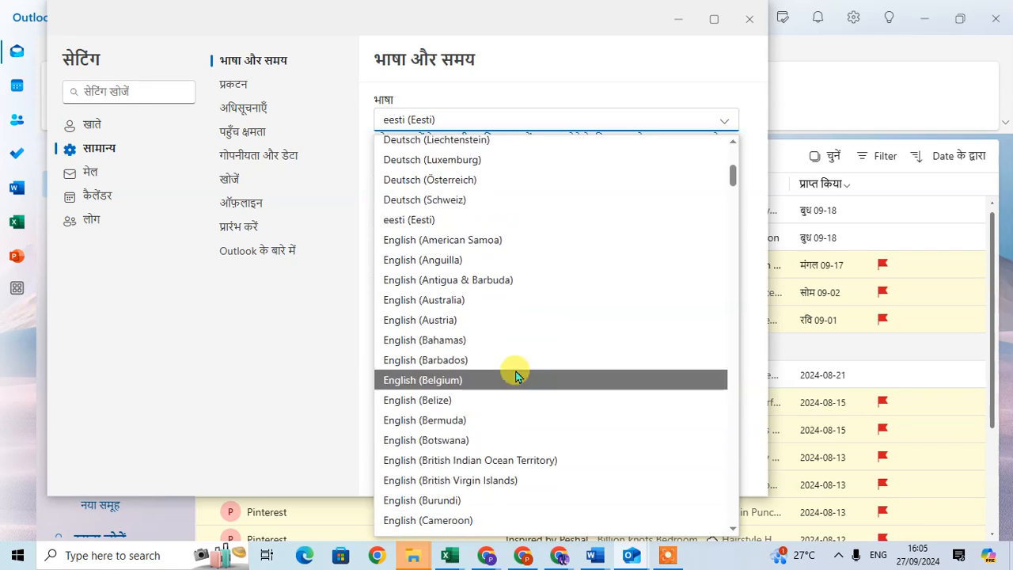
Step: Scroll through the English options in the display language list
scroll("down", 3)
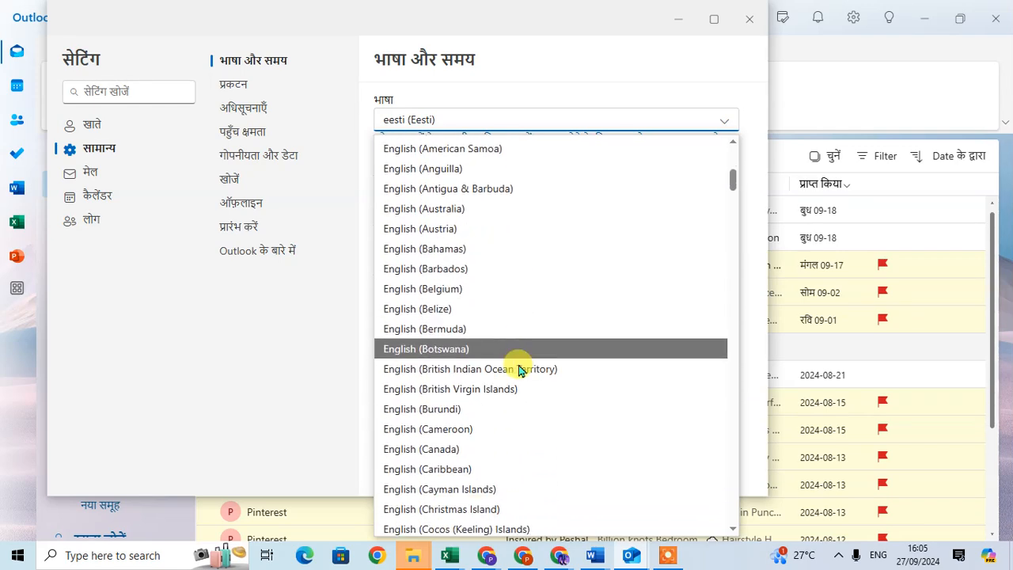
scroll("down", 3)
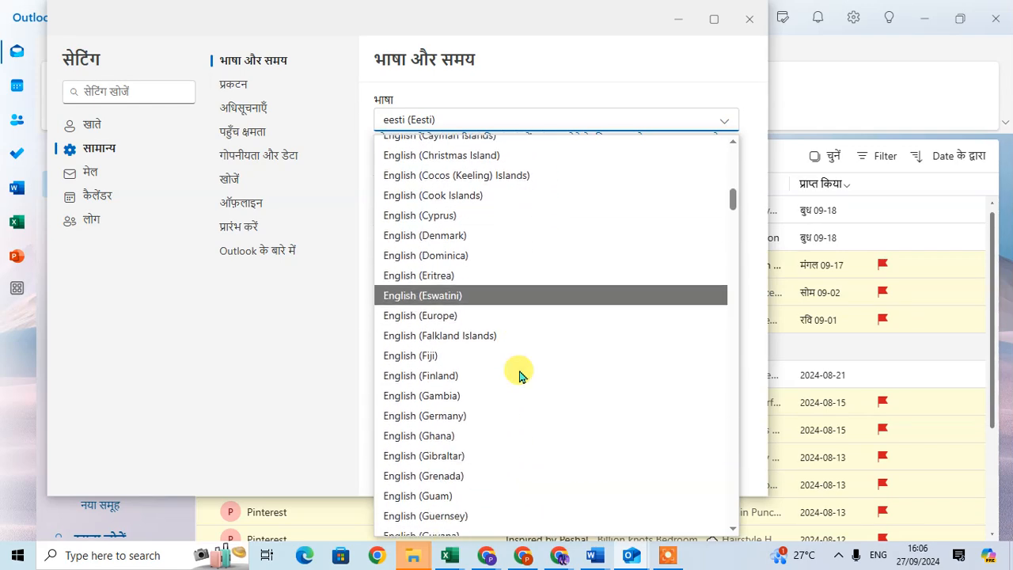
scroll("down", 3)
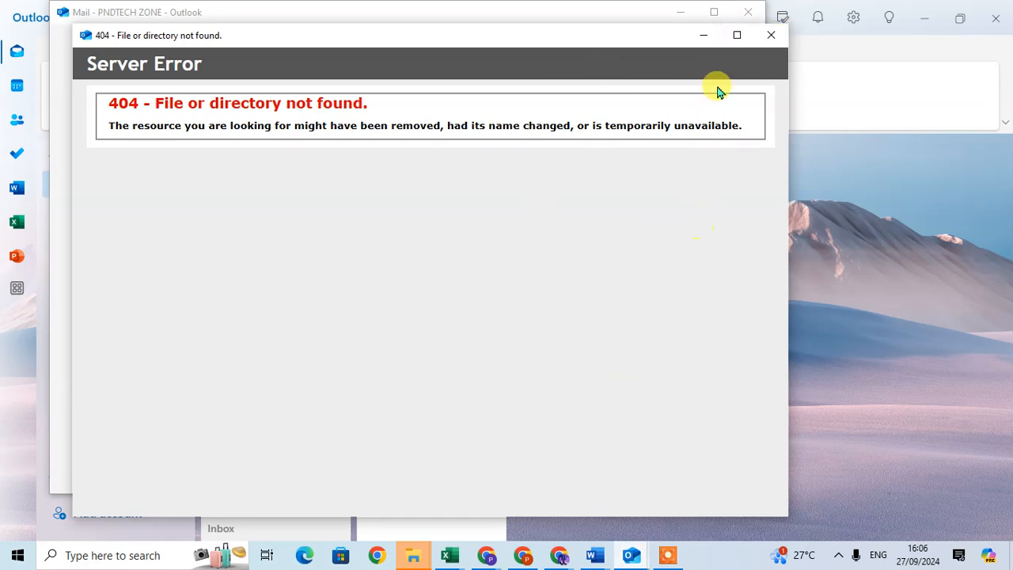
Step: Close the 404 error and Settings windows, then reload the English-labelled Inbox
left_click(771, 35)
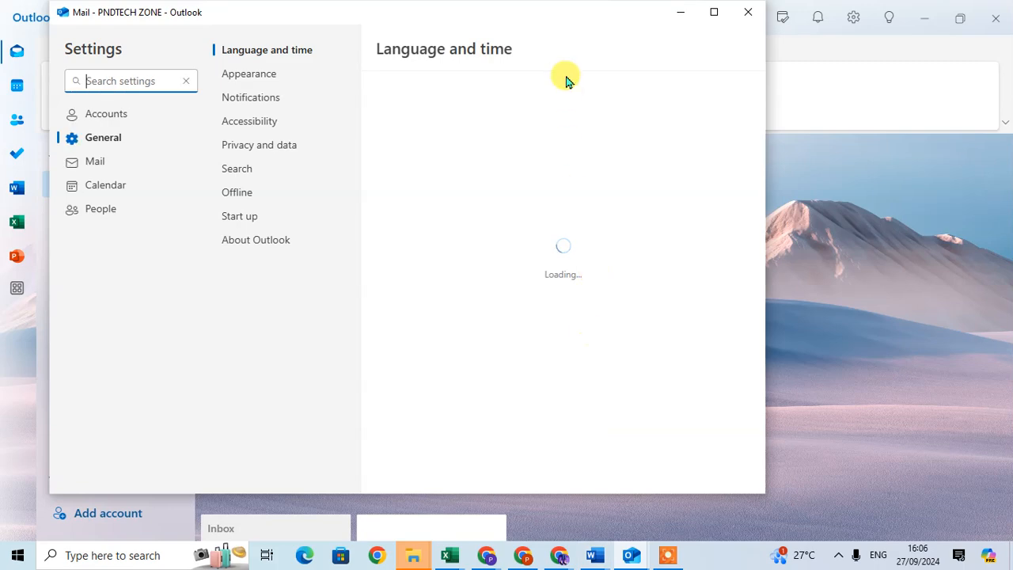
left_click(748, 12)
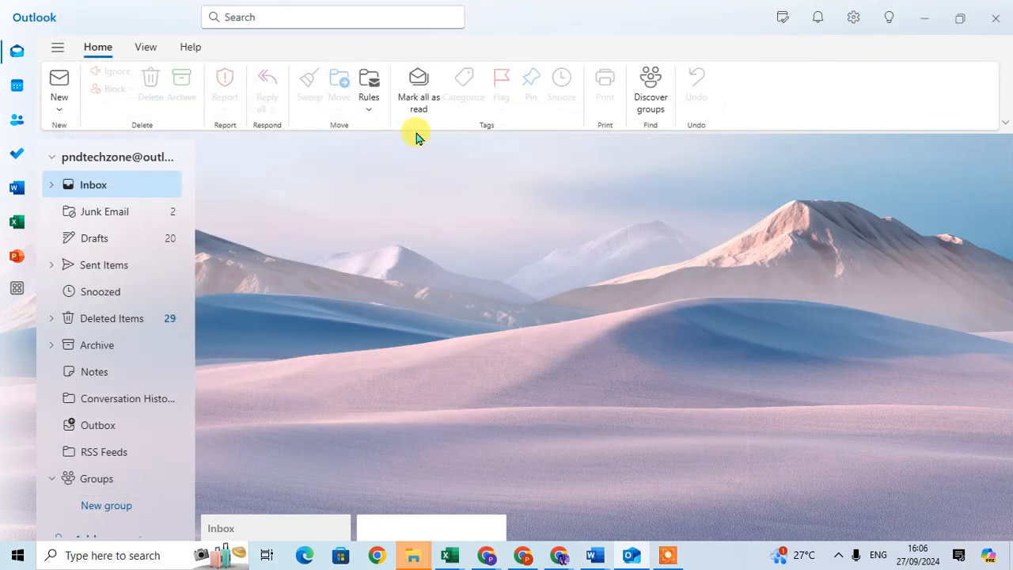
left_click(92, 185)
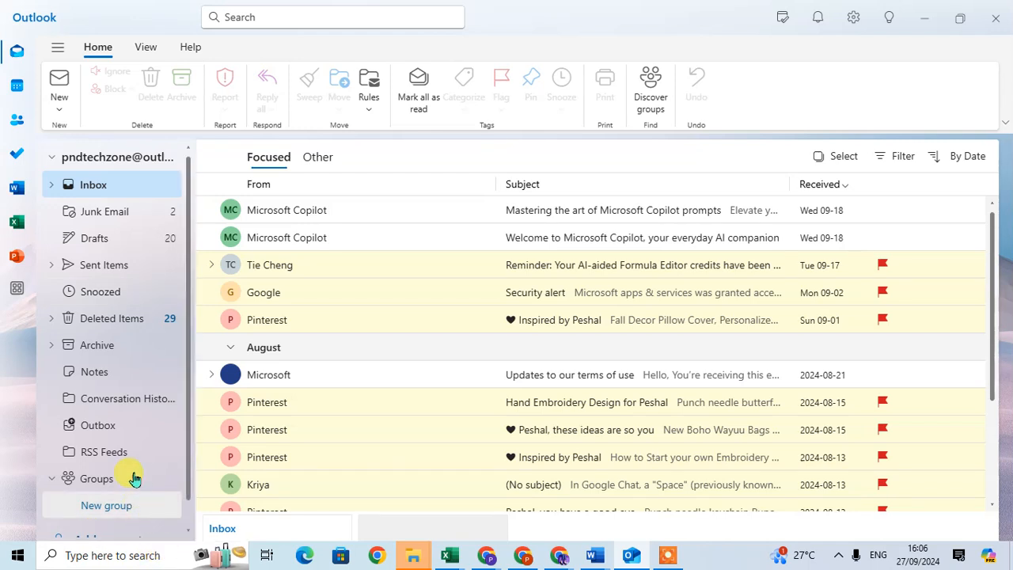
mouse_move(354, 457)
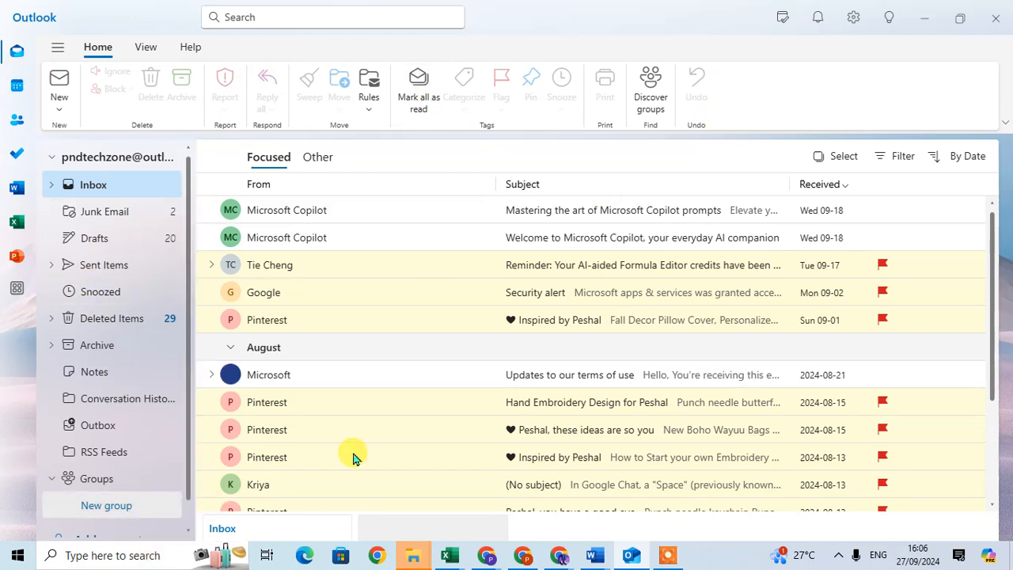